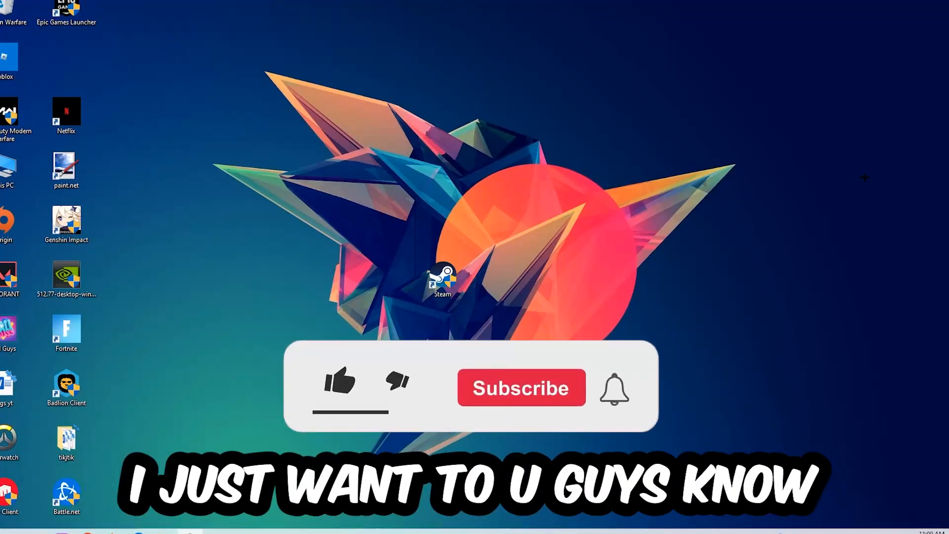
Open Task Manager and bring up end-task options for Microsoft Text Input Application.
click(339, 383)
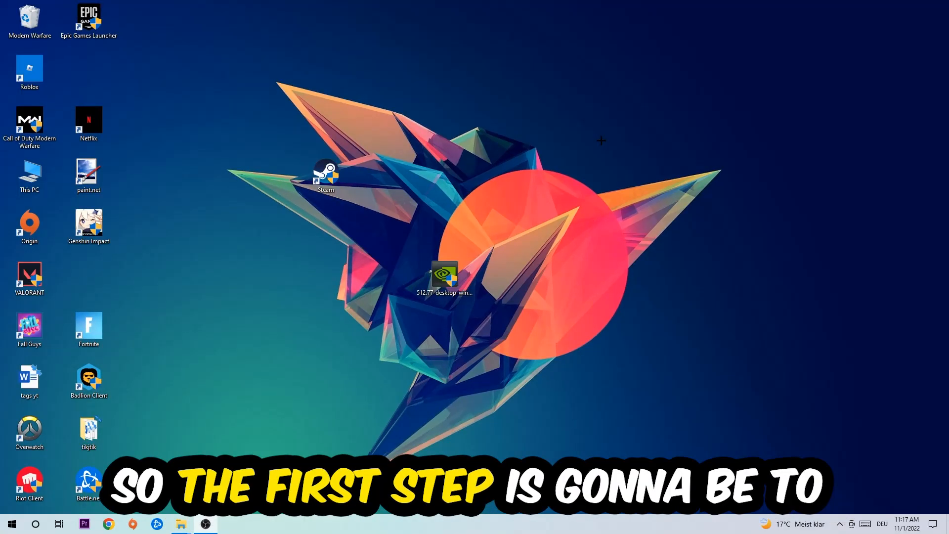
mouse_move(610, 134)
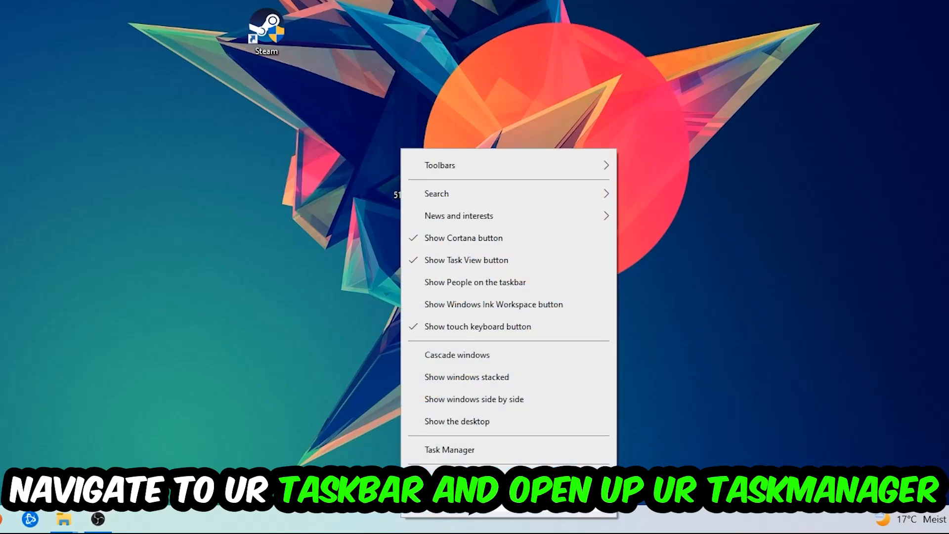
click(450, 449)
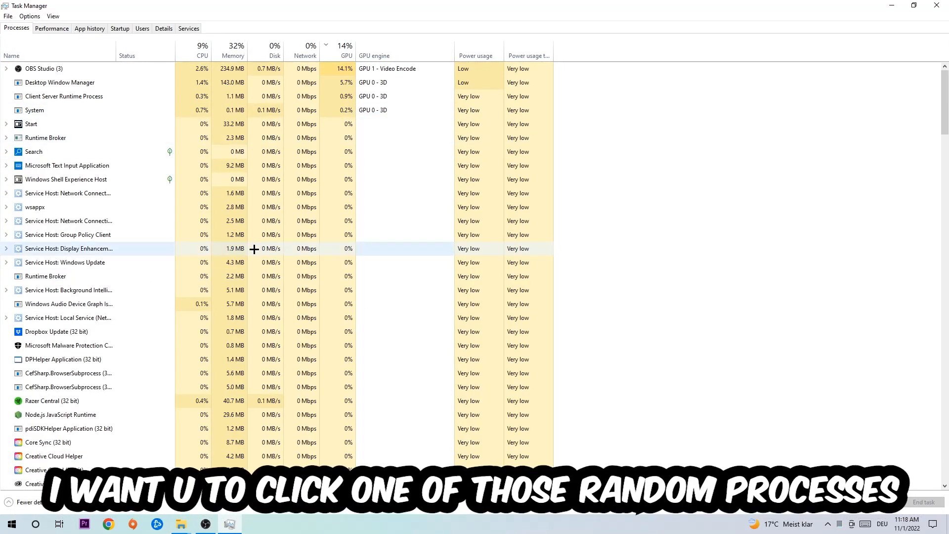
click(68, 220)
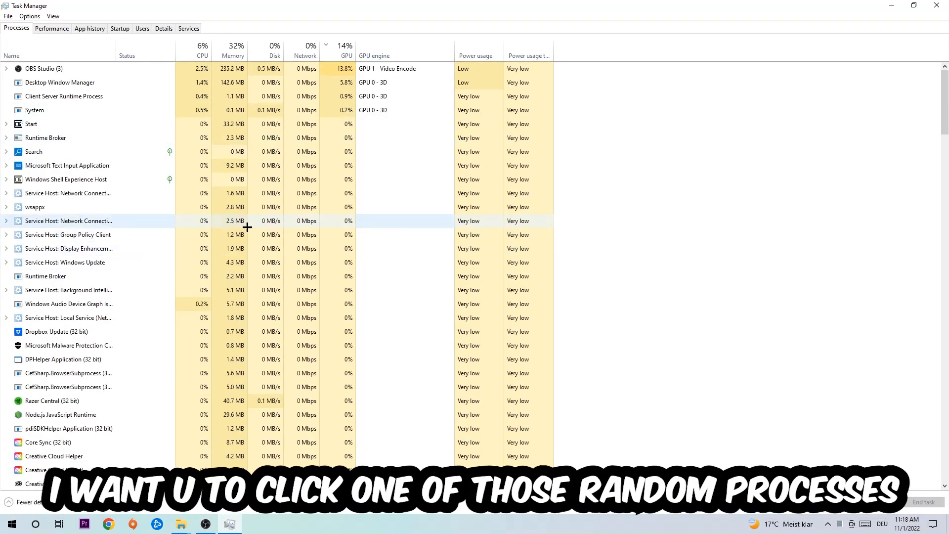
click(67, 165)
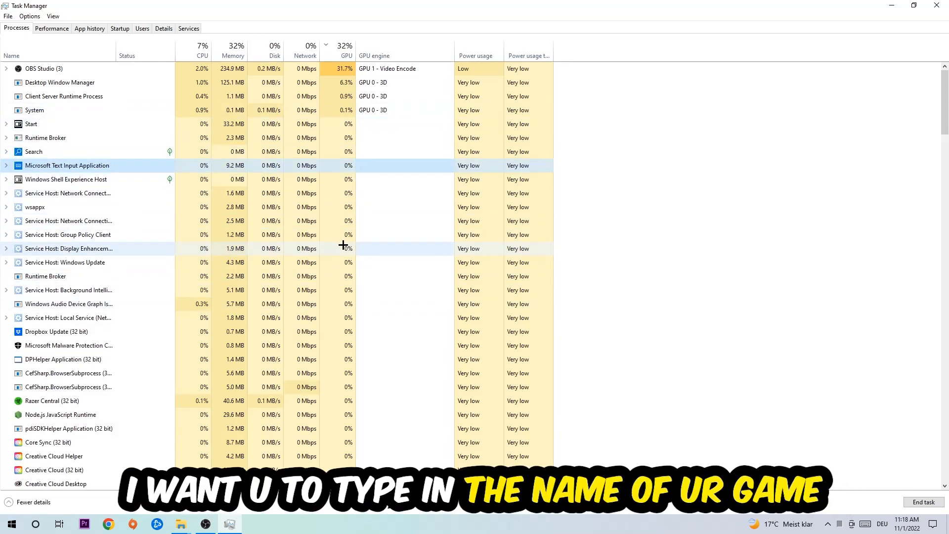
mouse_move(196, 192)
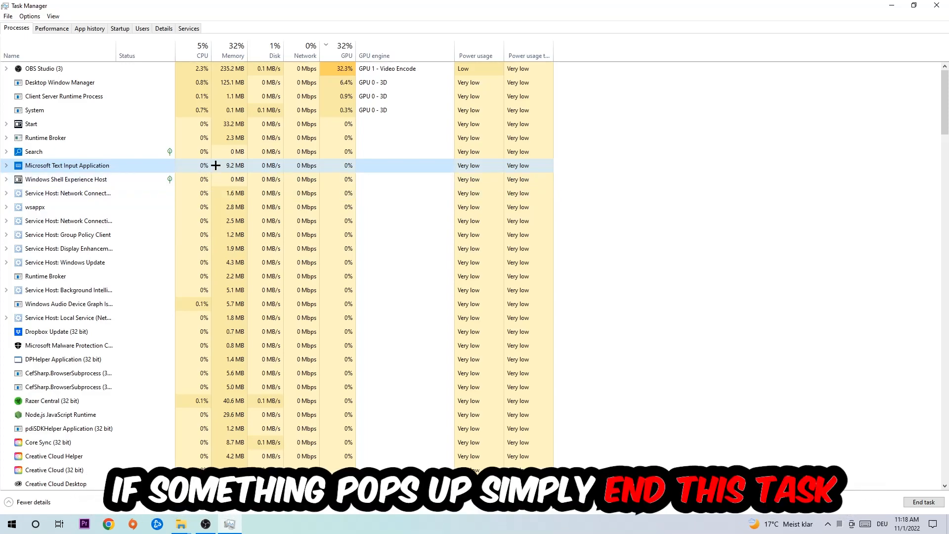
right_click(67, 165)
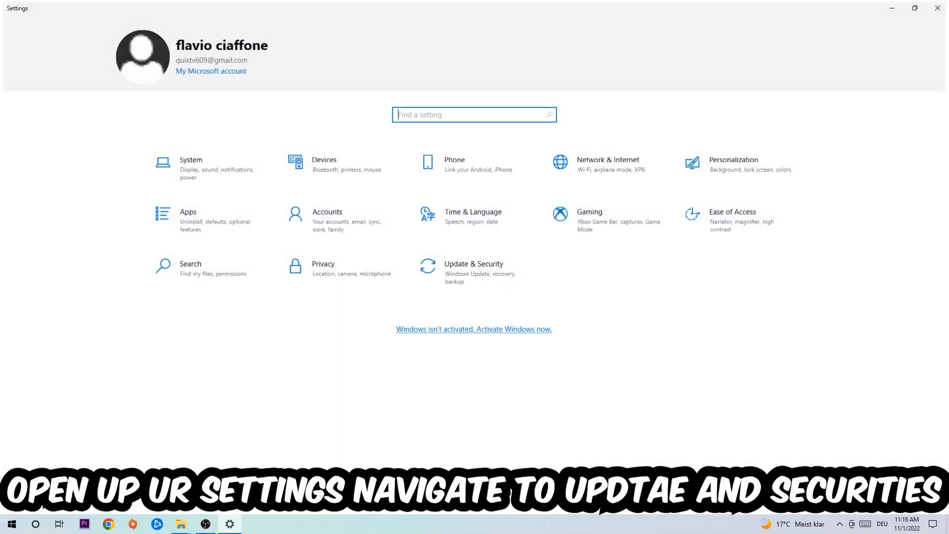
Check Windows Update under Update & Security, confirming the PC is up to date.
click(474, 272)
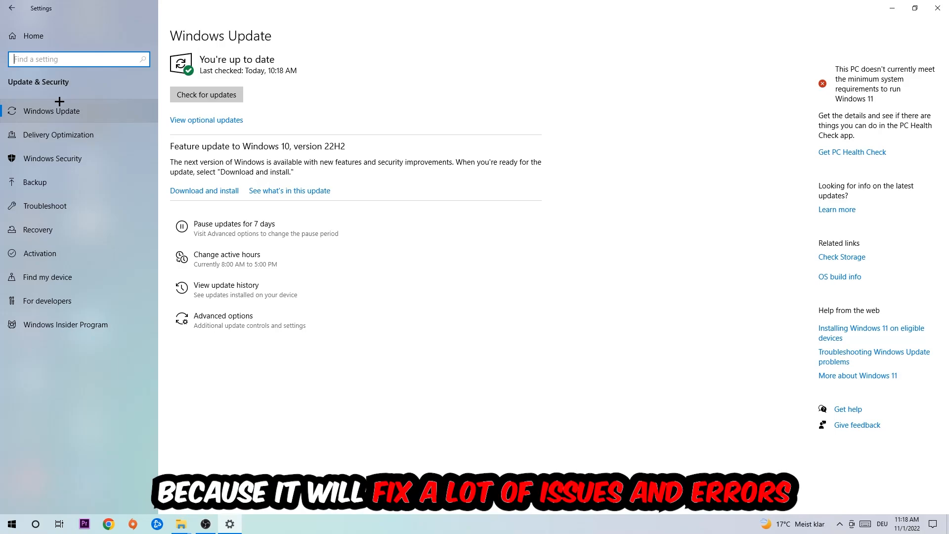
mouse_move(419, 62)
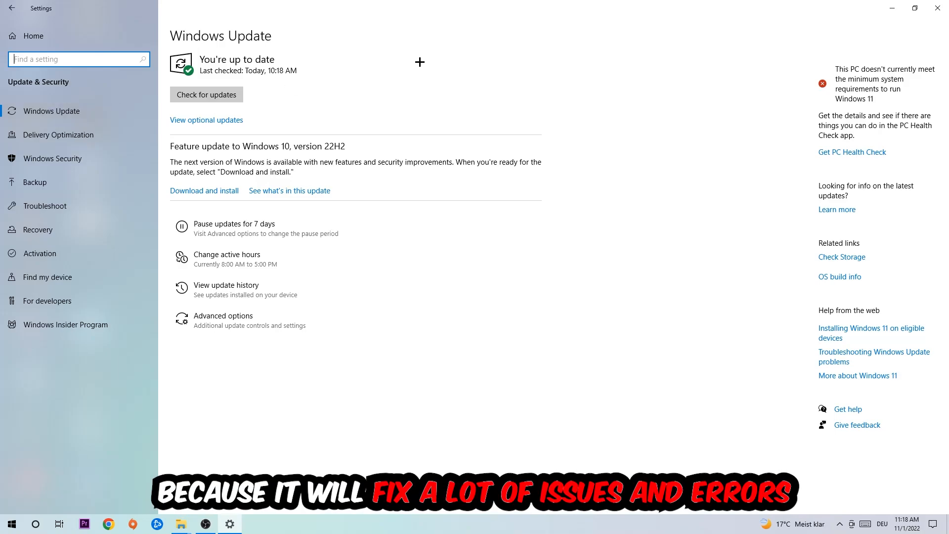
click(937, 8)
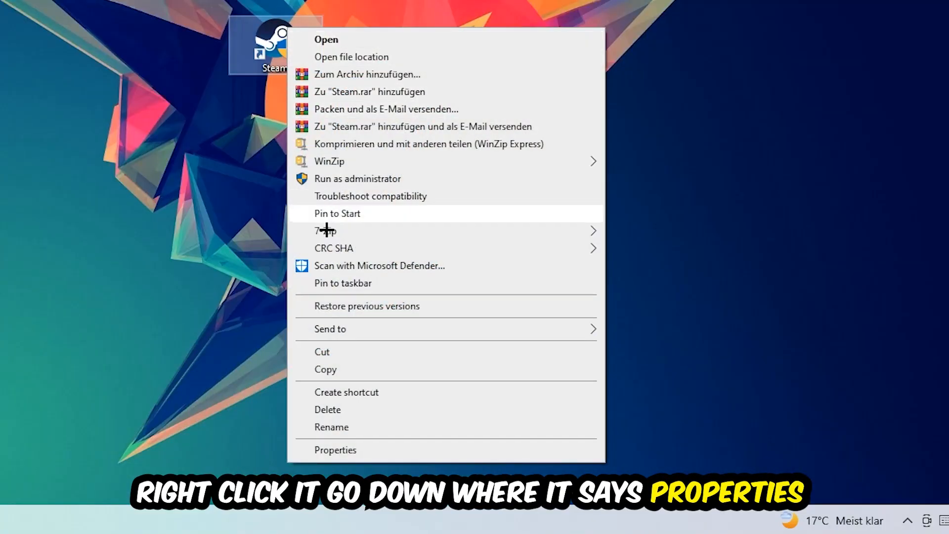
Set Steam's shortcut to Windows 8 compatibility mode and run as administrator.
click(335, 450)
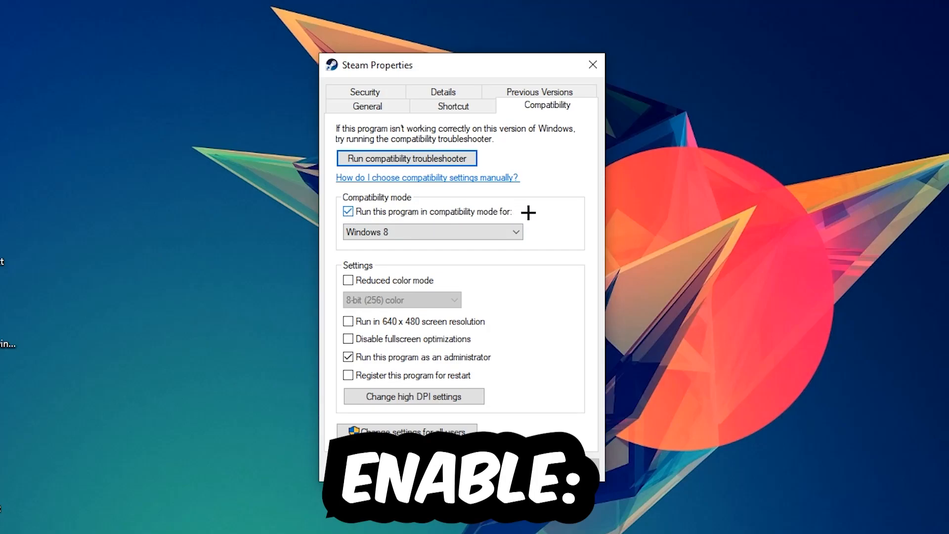
mouse_move(384, 356)
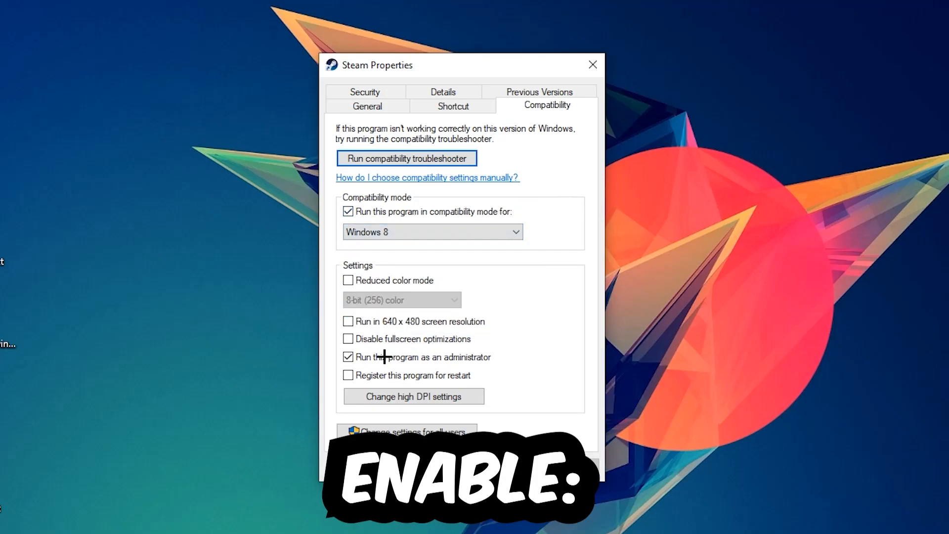
mouse_move(398, 372)
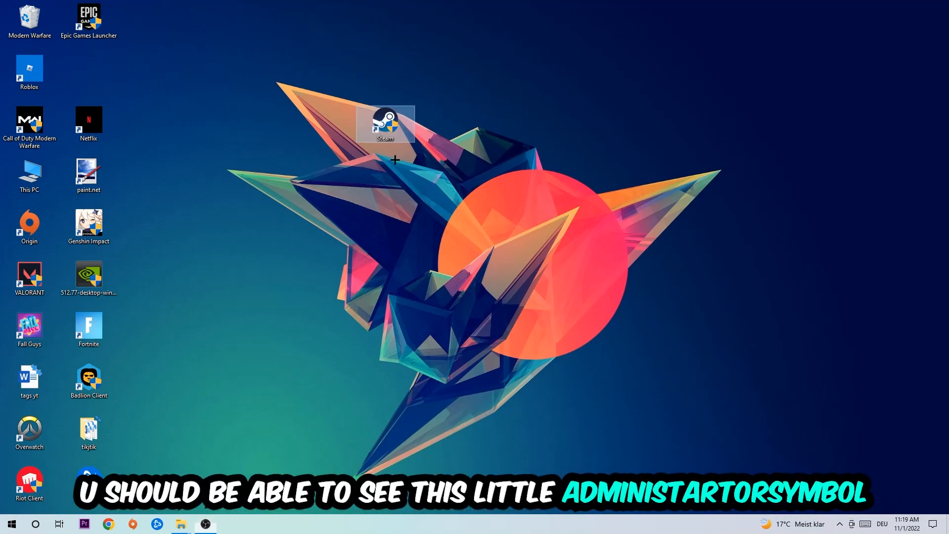
mouse_move(399, 129)
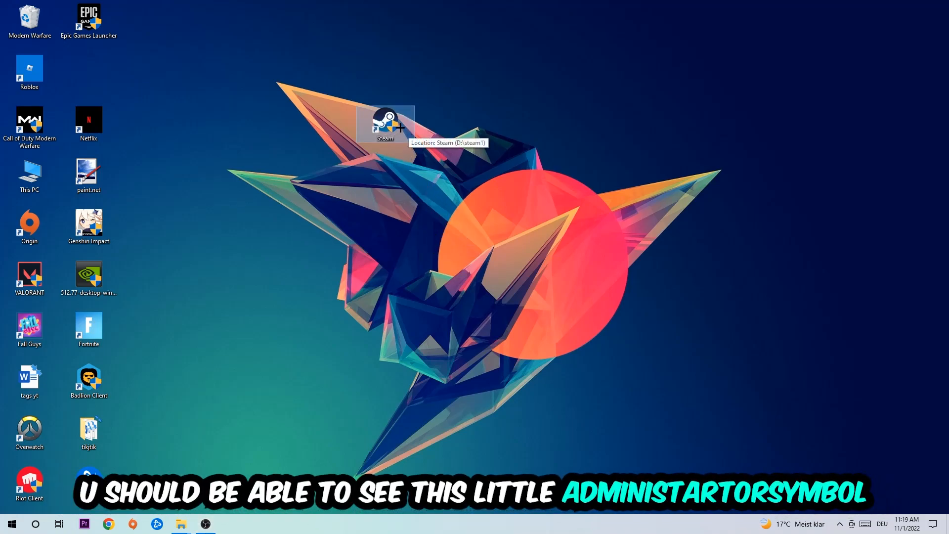